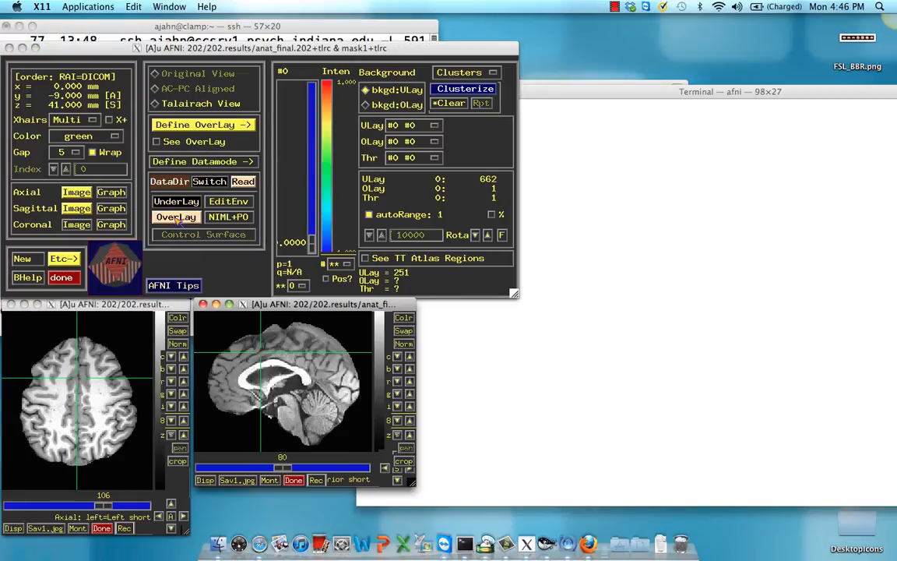
{"action": "mouse_move", "coordinate": [177, 217]}
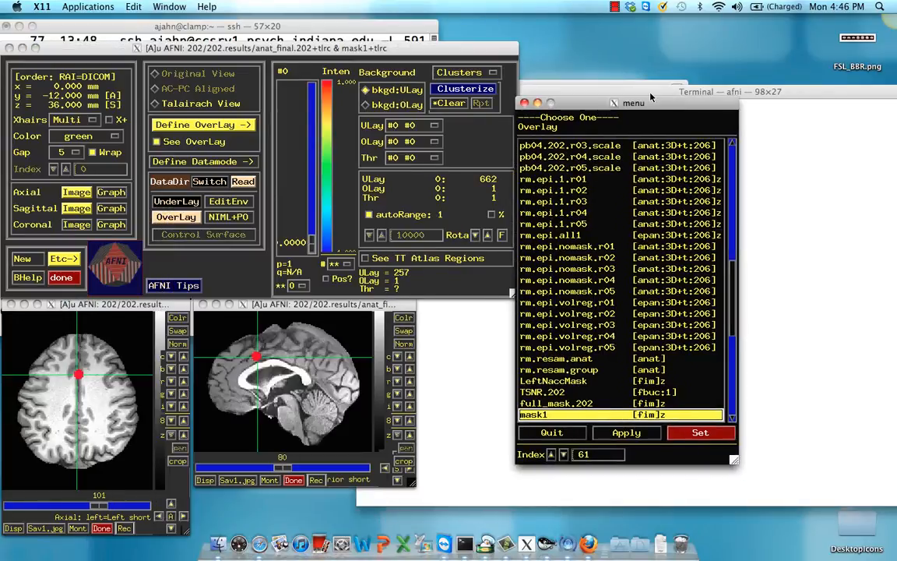
Choose mask1 from the overlay dataset list so its ROI shows in red
{"action": "scroll", "scroll_direction": "down", "scroll_amount": 3}
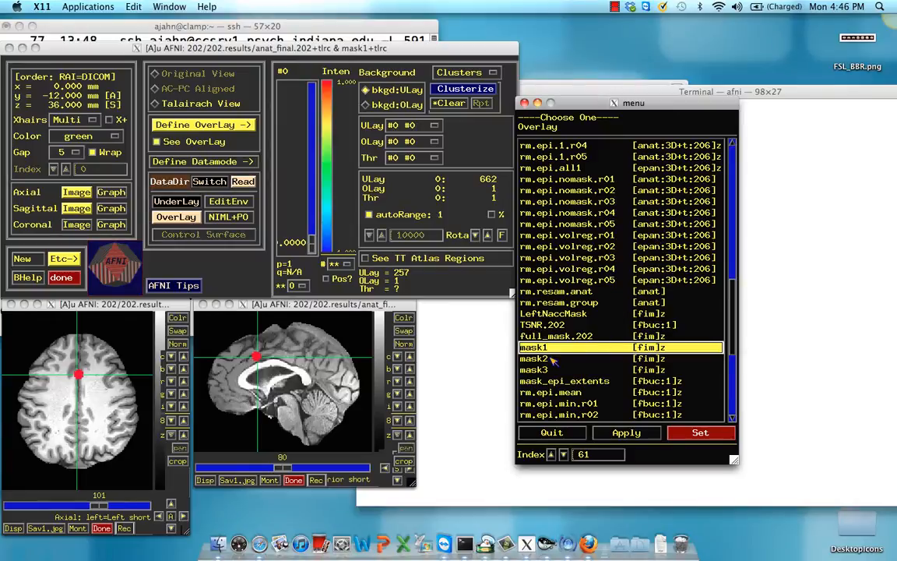
{"action": "left_click", "coordinate": [534, 369]}
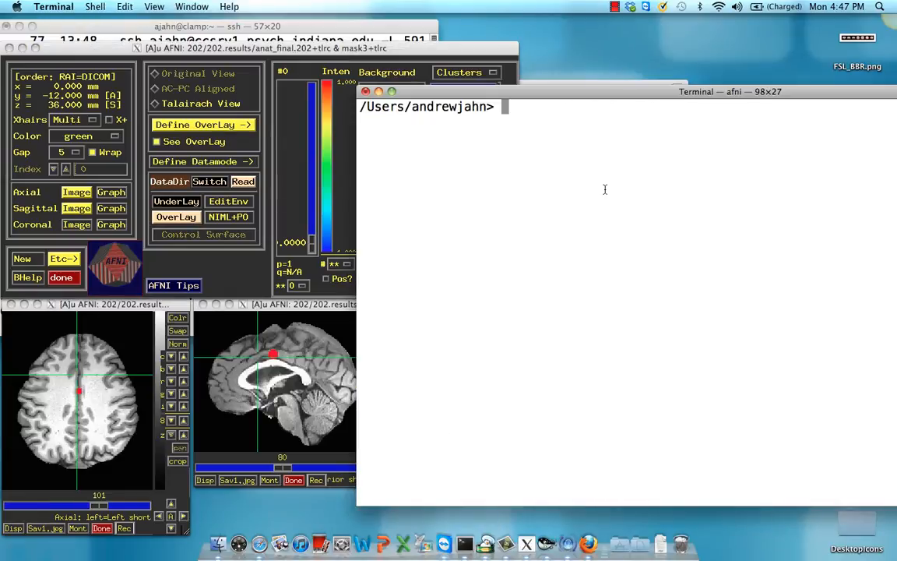
Run 3dcalc with expr '(a+b+c)' on mask1, mask2, mask3 to make allMasks
{"action": "type", "text": "3dcalc -"}
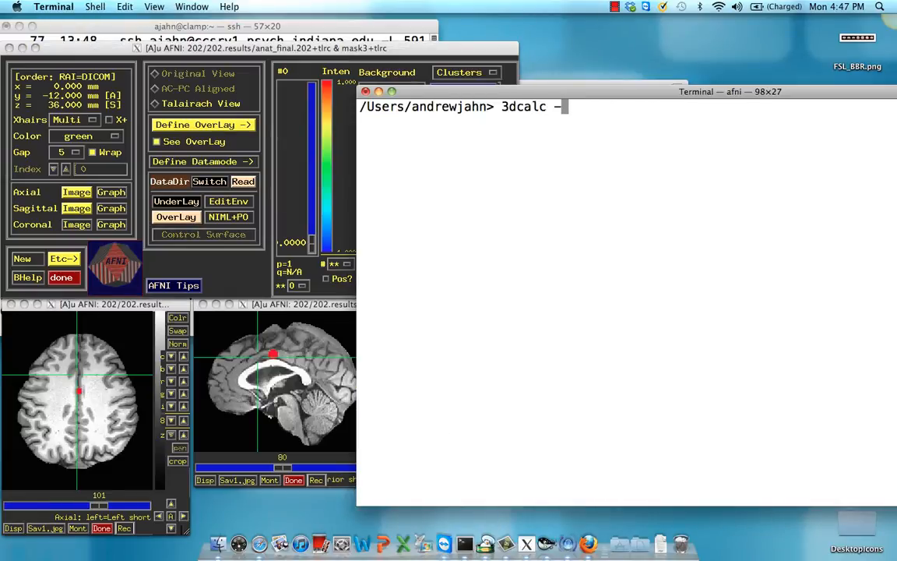
{"action": "type", "text": "a mask"}
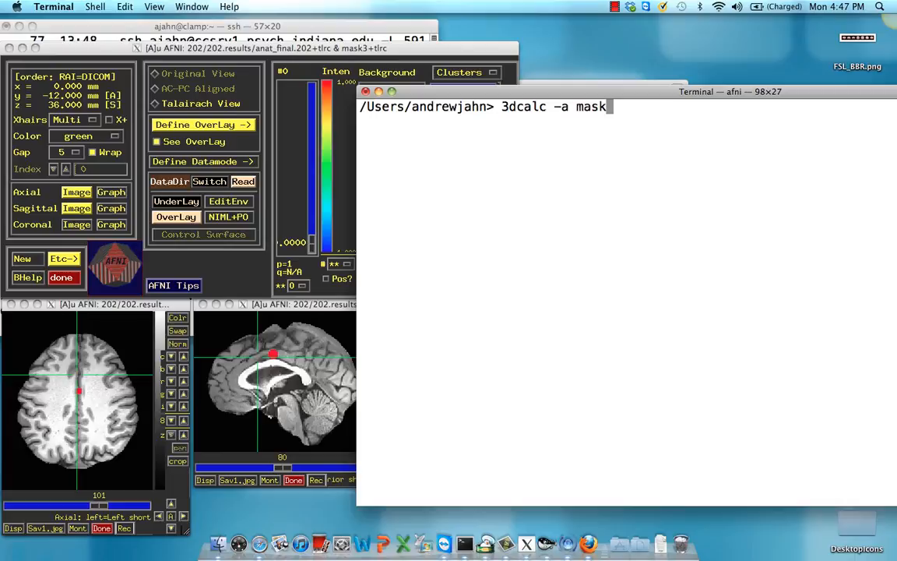
{"action": "type", "text": "1+tlrc. -b ma"}
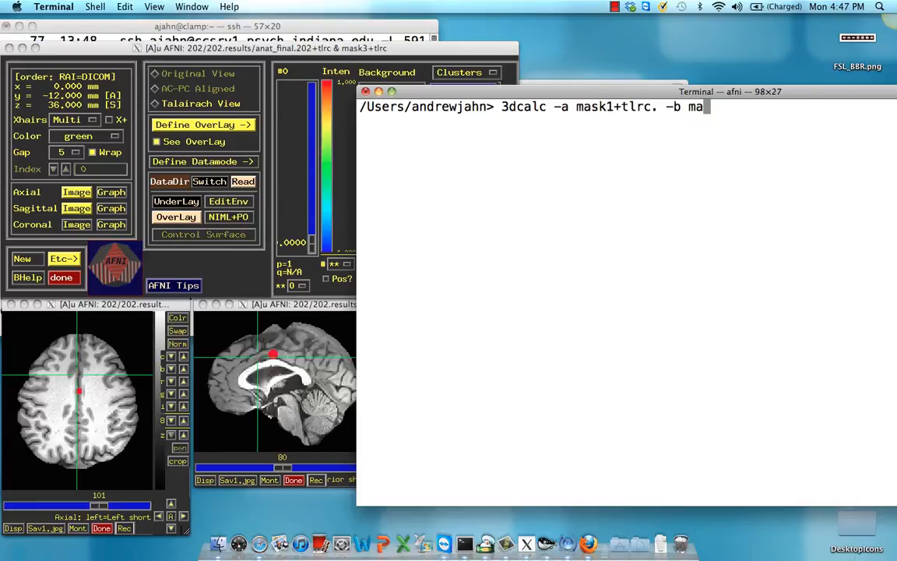
{"action": "type", "text": "sk2+tlrc -c mask3"}
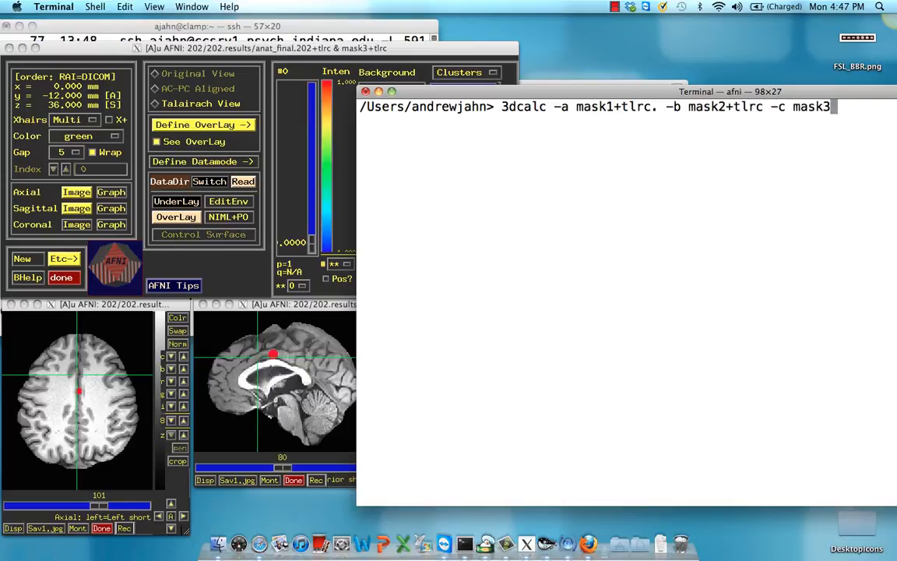
{"action": "type", "text": "+tlrc"}
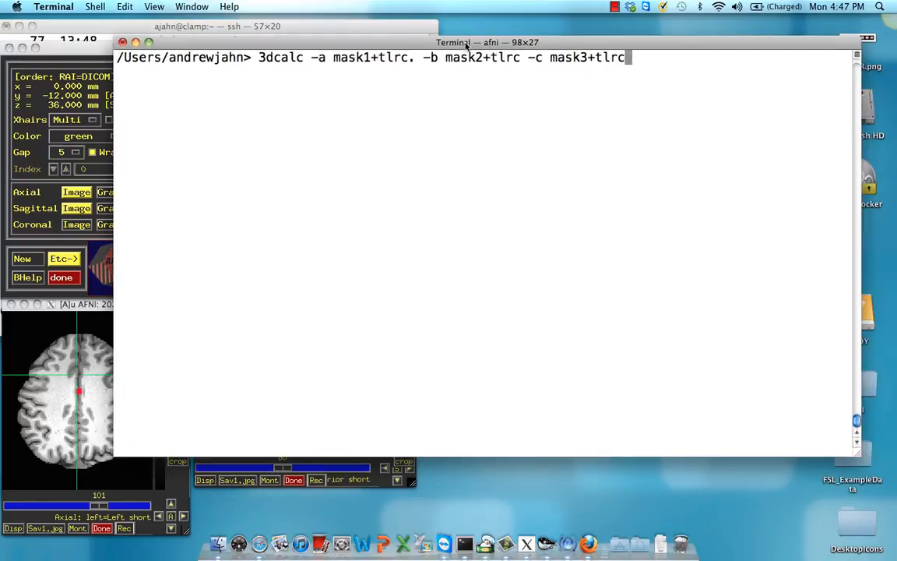
{"action": "type", "text": "-expr '(1"}
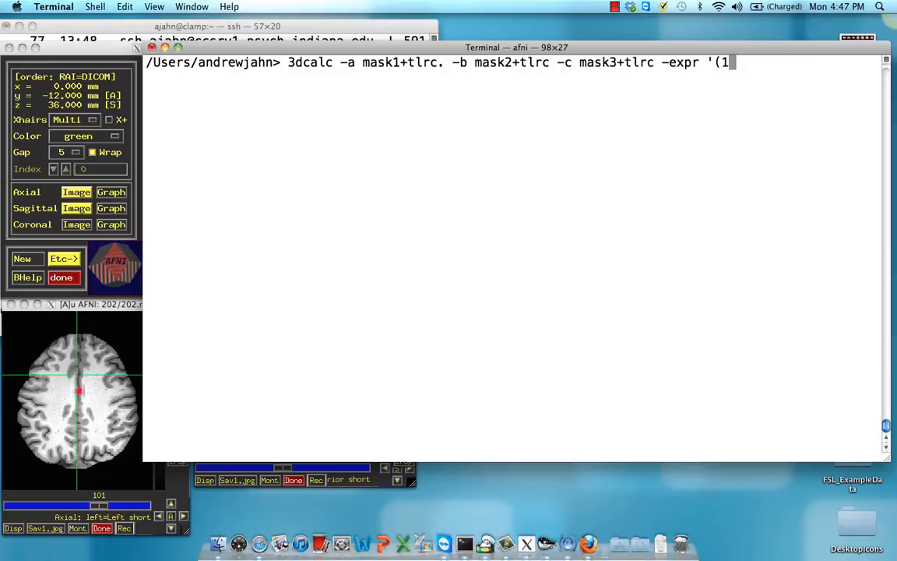
{"action": "type", "text": "a"}
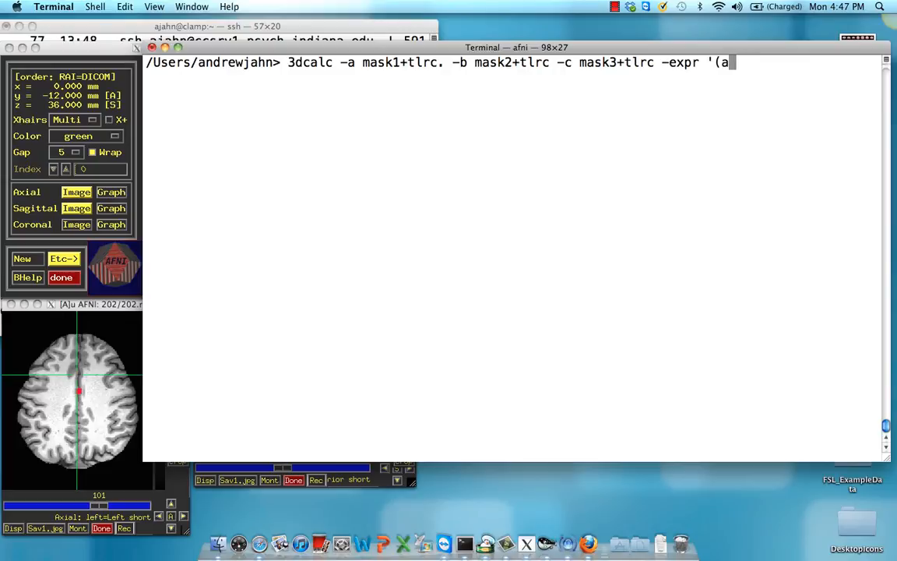
{"action": "type", "text": "+b+c"}
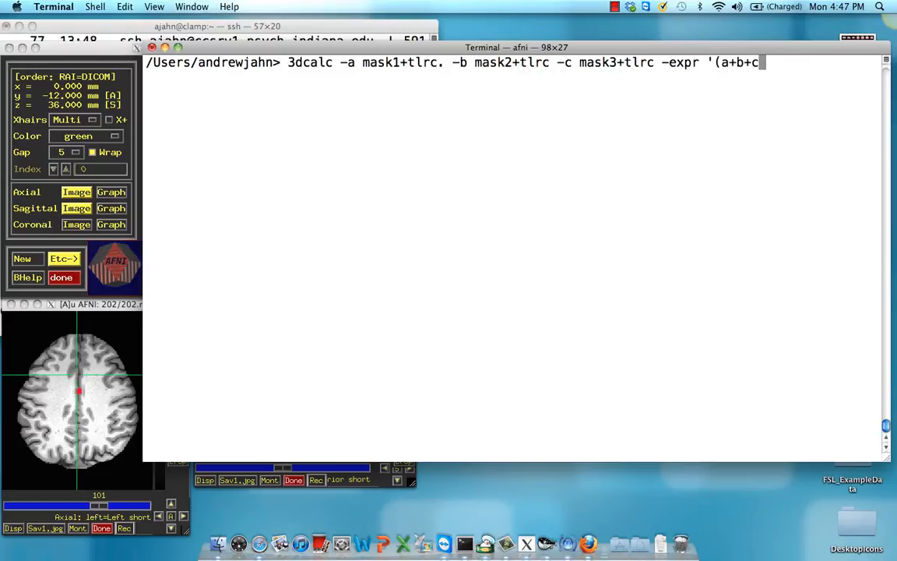
{"action": "type", "text": ")' -prefix"}
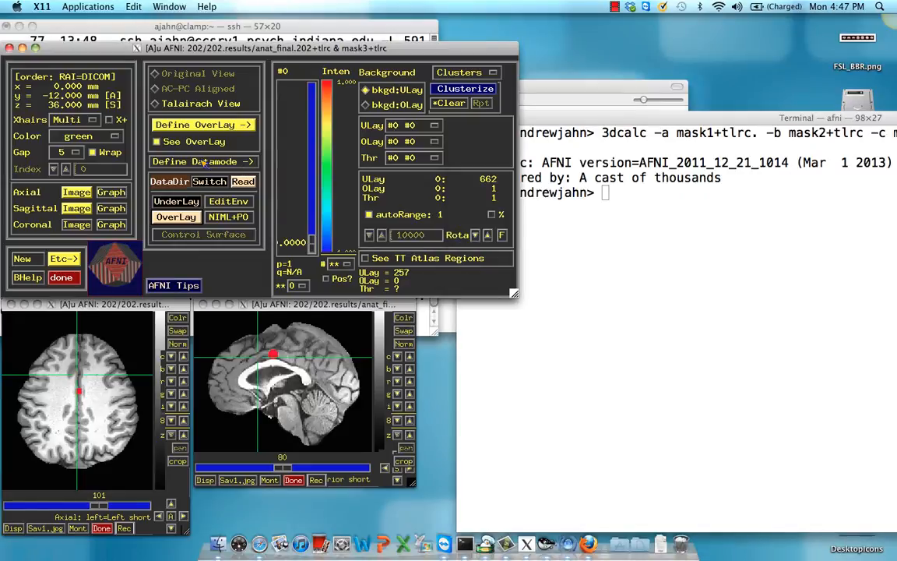
Rescan the session in Define Datamode so allMasks becomes available as an overlay
{"action": "left_click", "coordinate": [202, 161]}
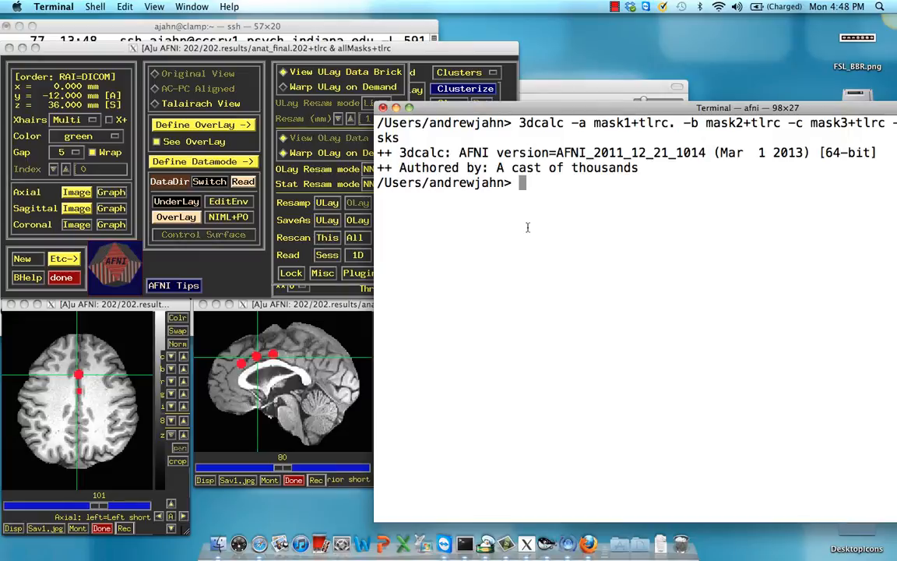
Enter the 3dcalc inputs -a mask1+tlrc, -b mask2+tlrc and -c mask3+tlrc
{"action": "type", "text": "3dcalc -"}
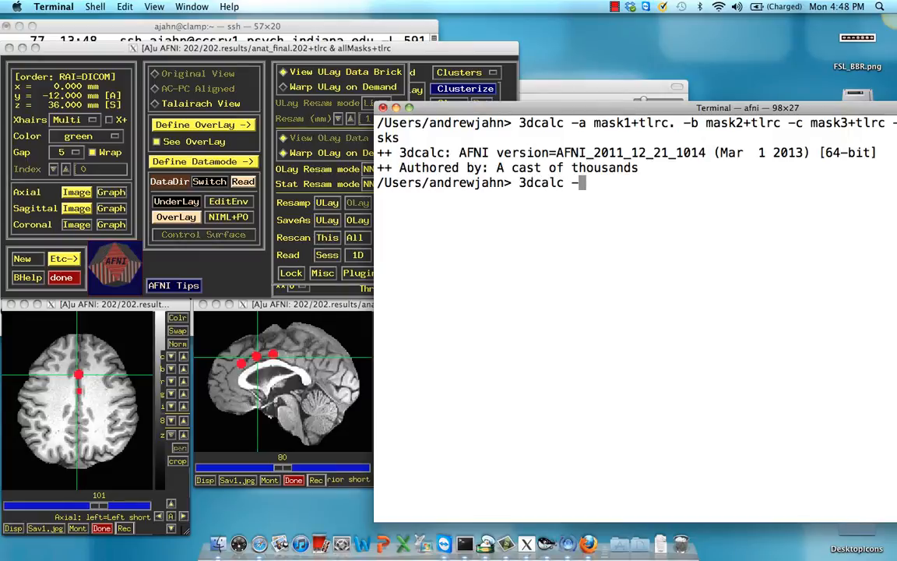
{"action": "type", "text": "a"}
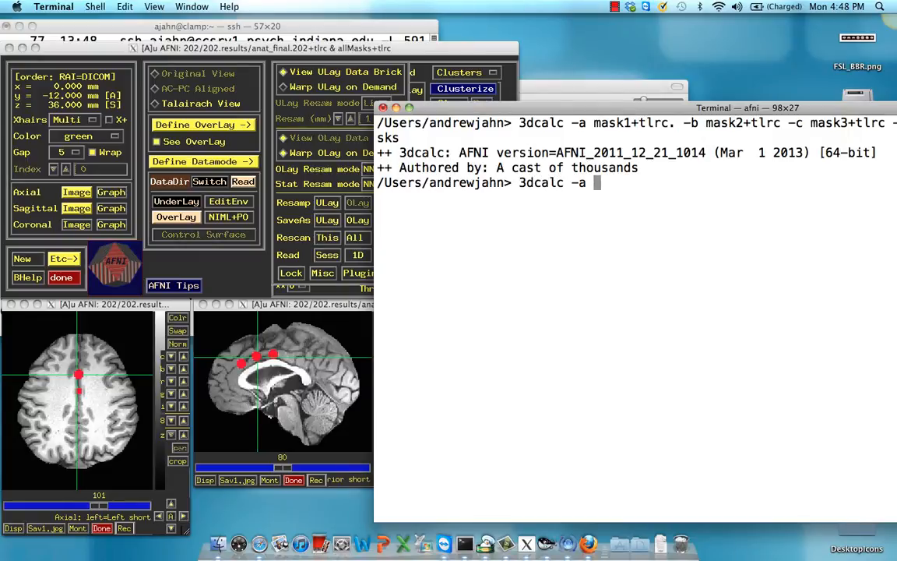
{"action": "type", "text": "mask1+tlrc"}
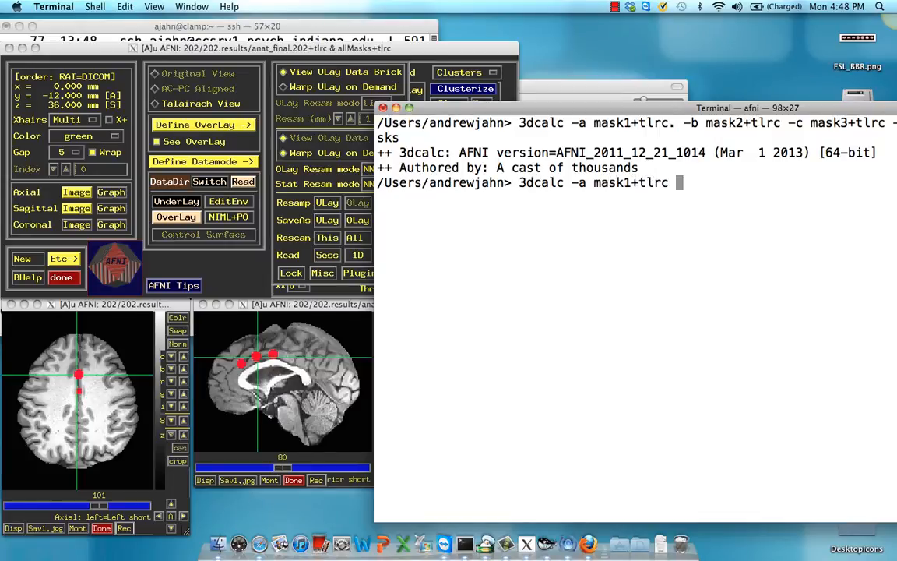
{"action": "type", "text": "-b mask2"}
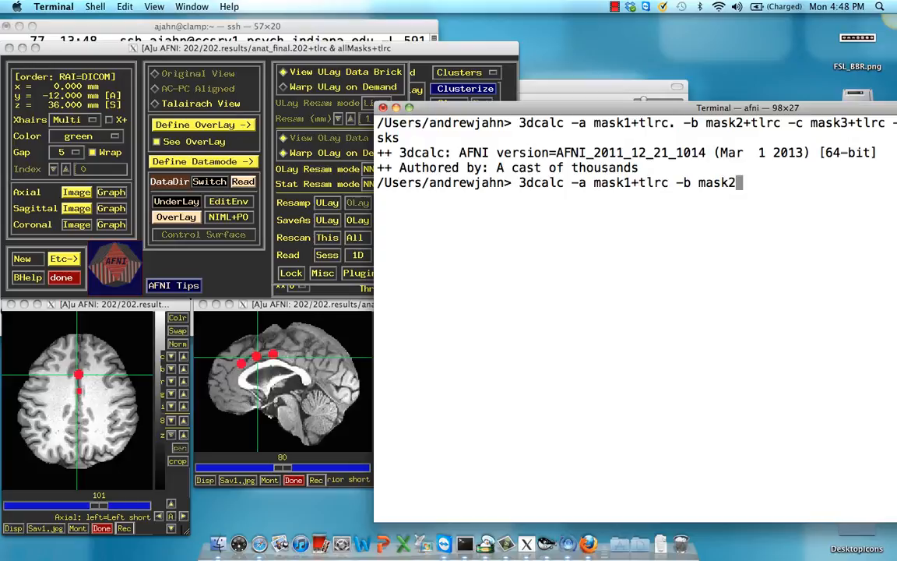
{"action": "type", "text": "+tlrc"}
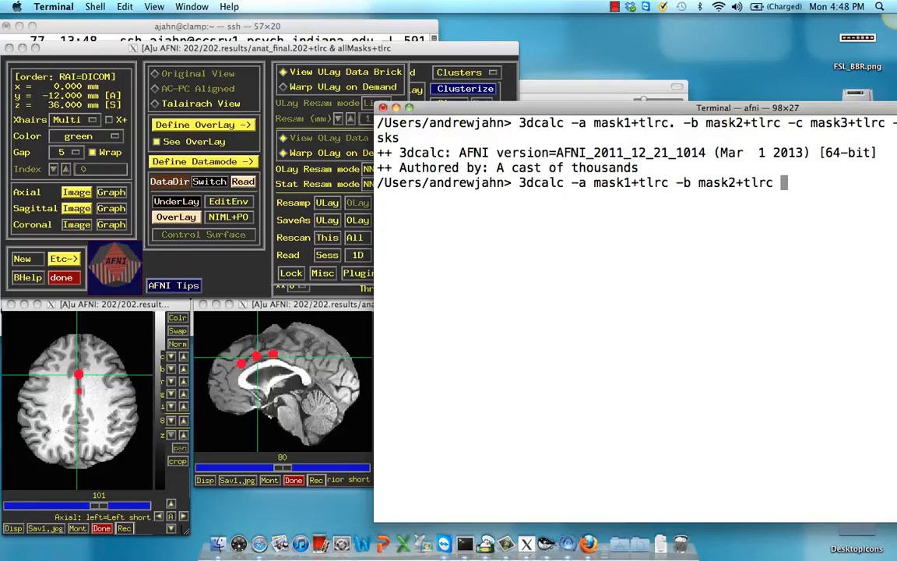
{"action": "type", "text": "-c mask3+tlrc"}
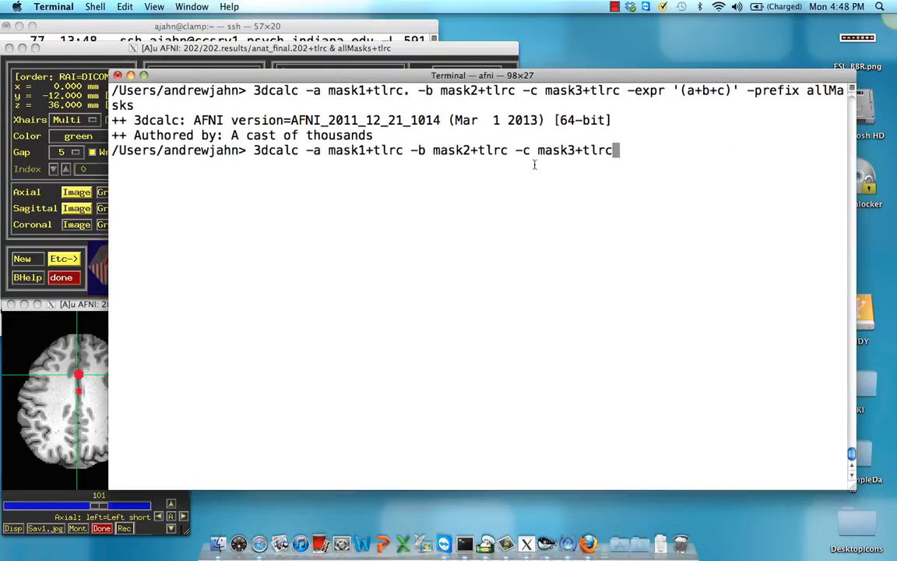
Add expr 'step(a)+2*step(b)+4*step(c)' and prefix allMasksBinary, coding ROIs 1, 2, 4
{"action": "type", "text": "-"}
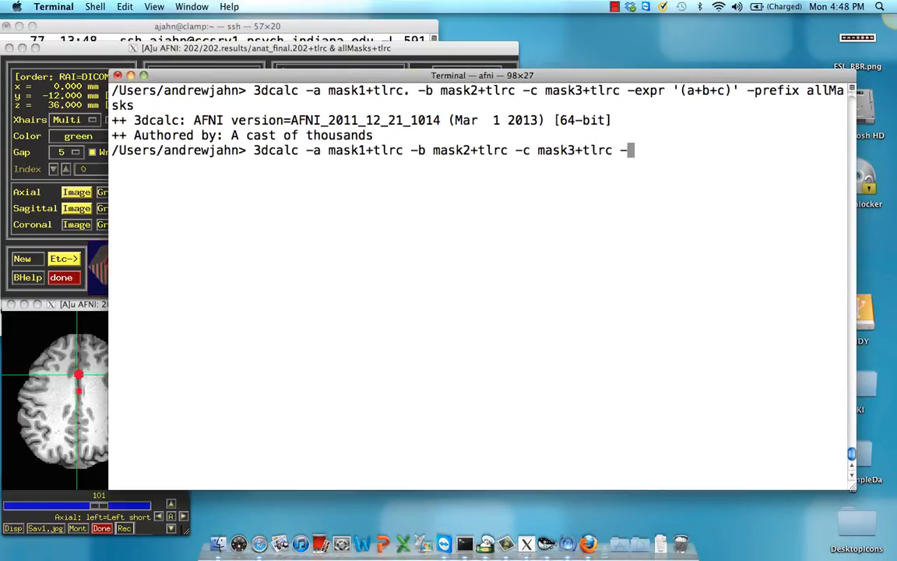
{"action": "type", "text": "expr"}
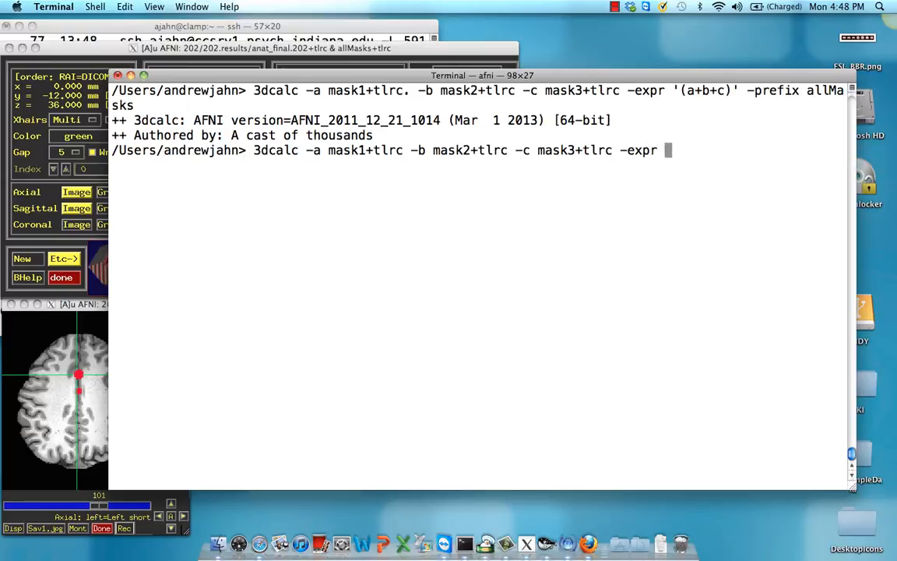
{"action": "type", "text": "'step(a) + 2*step(b) + 4*"}
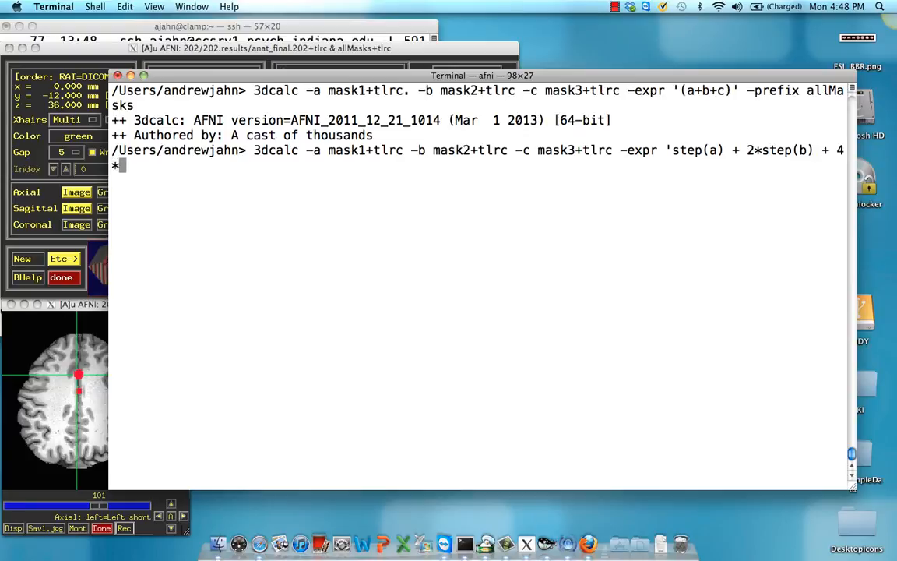
{"action": "type", "text": "step(c)"}
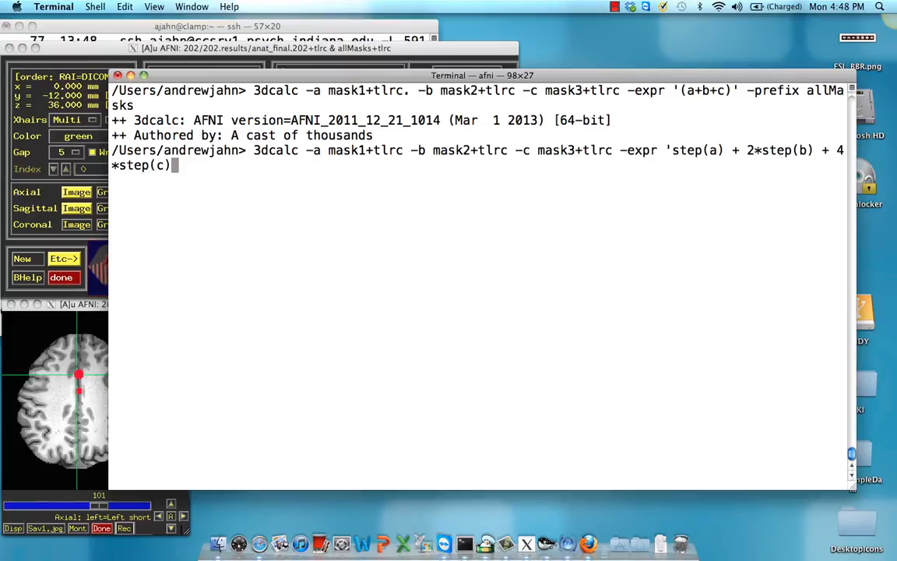
{"action": "type", "text": "-prefix allMasksBinary"}
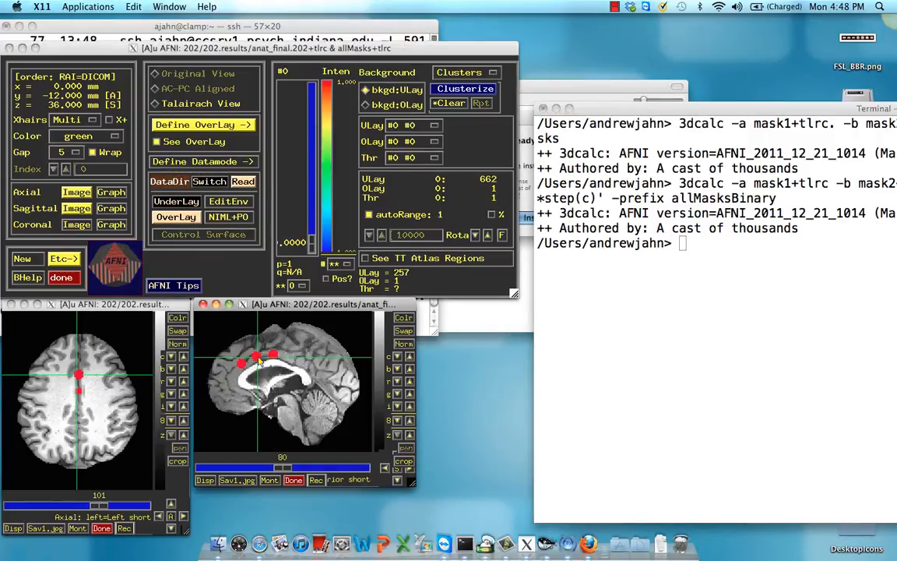
Rescan the session in Define Datamode to pick up the new allMasksBinary dataset
{"action": "left_click", "coordinate": [259, 361]}
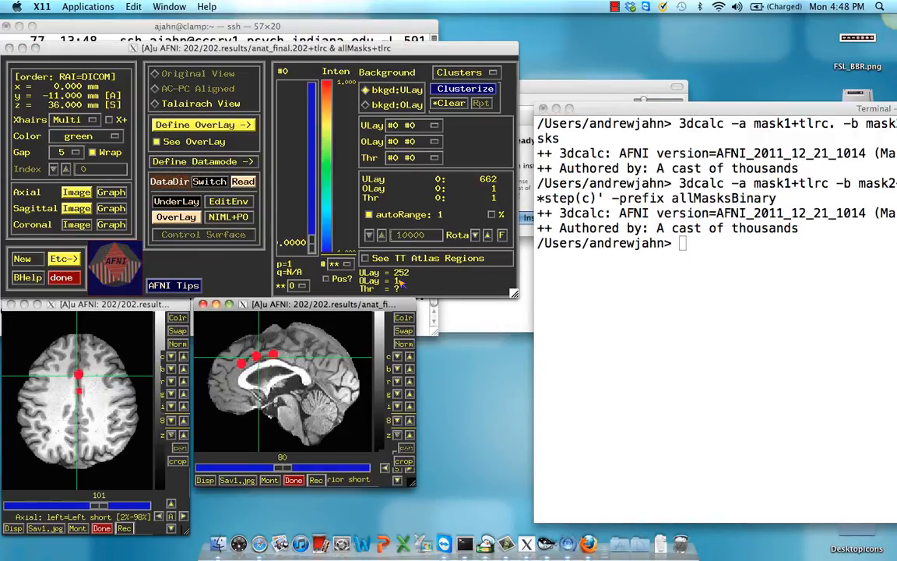
{"action": "left_click", "coordinate": [242, 362]}
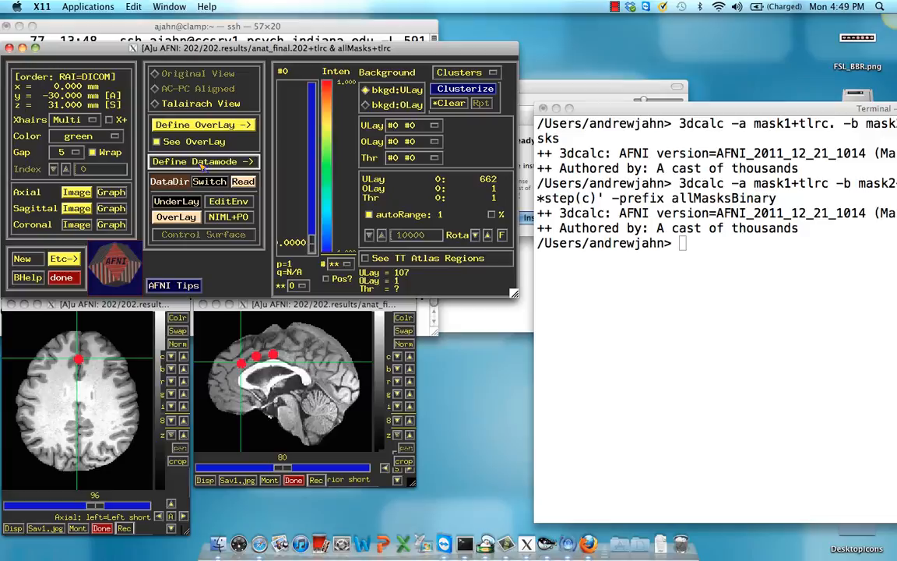
{"action": "left_click", "coordinate": [199, 161]}
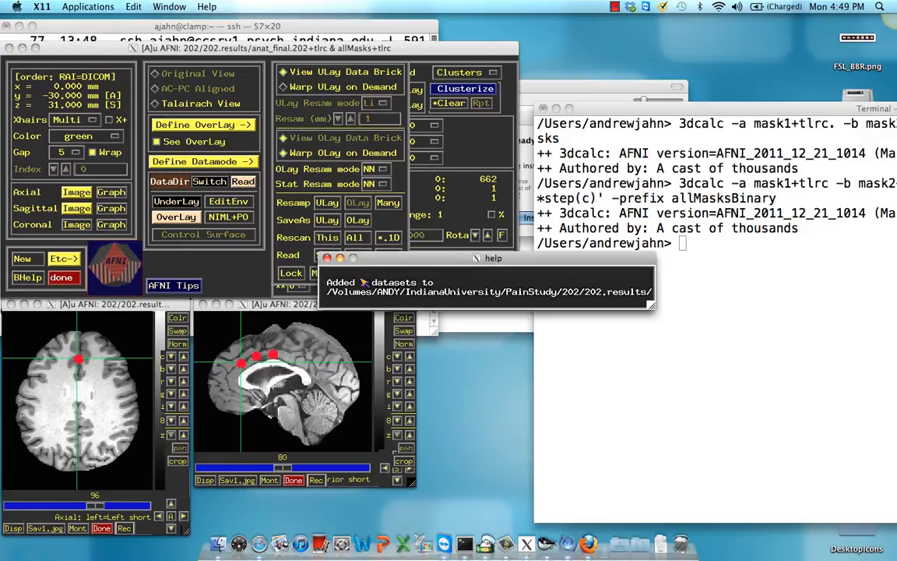
Switch the overlay to allMasksBinary and move the crosshairs to show the coloured ROIs
{"action": "left_click", "coordinate": [176, 217]}
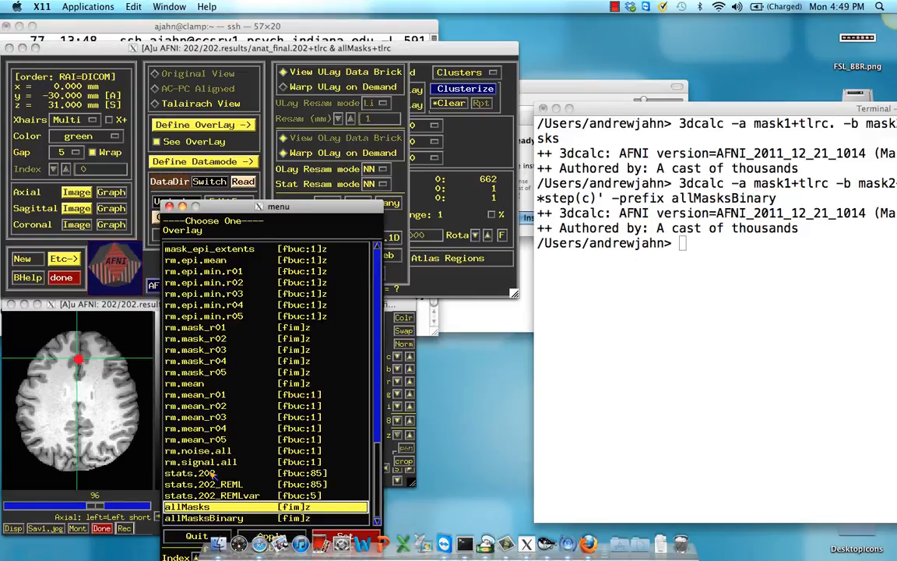
{"action": "left_click", "coordinate": [204, 517]}
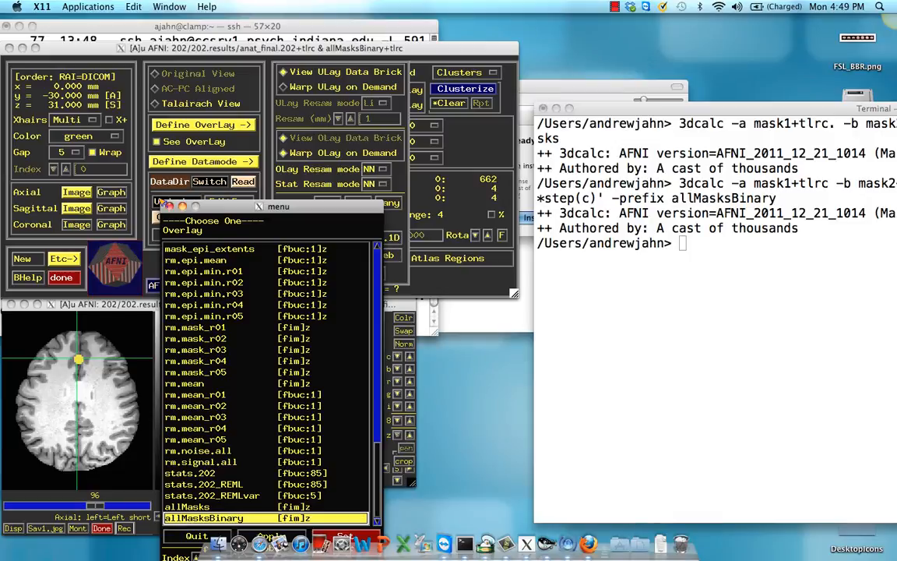
{"action": "left_click", "coordinate": [205, 517]}
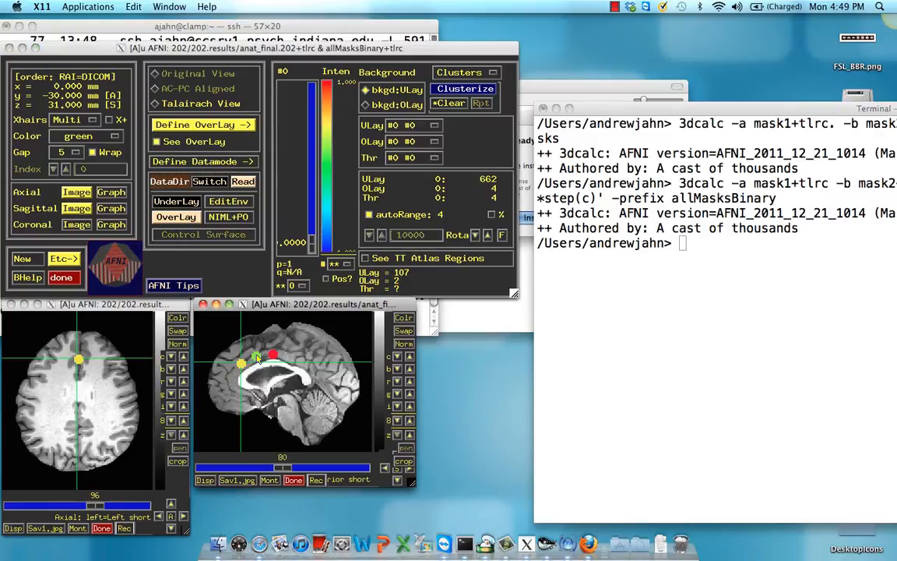
{"action": "left_click", "coordinate": [273, 357]}
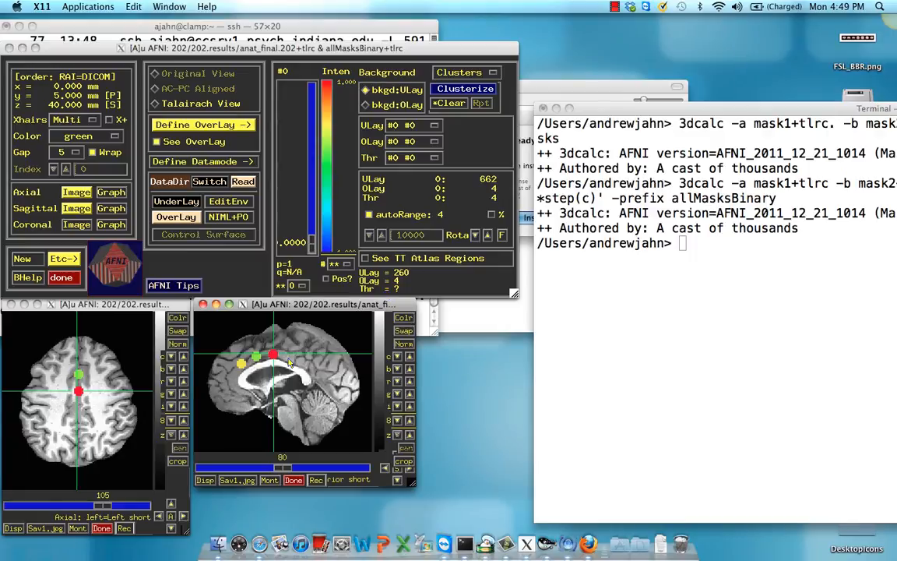
{"action": "mouse_move", "coordinate": [327, 318]}
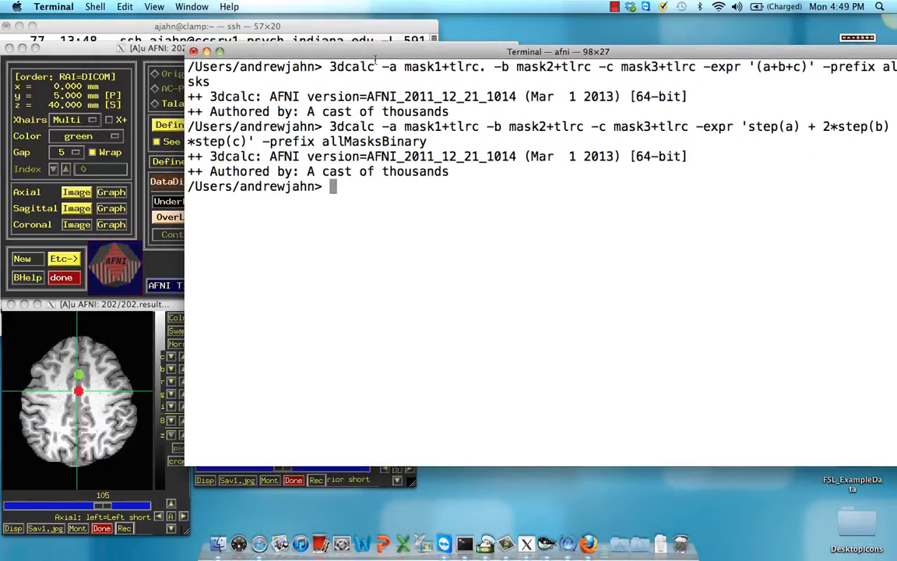
Run 3dROIstats -mask allMasksBinary+tlrc. on 'stats.202+tlrc[1,2]' to print ROI means
{"action": "type", "text": "3dROI"}
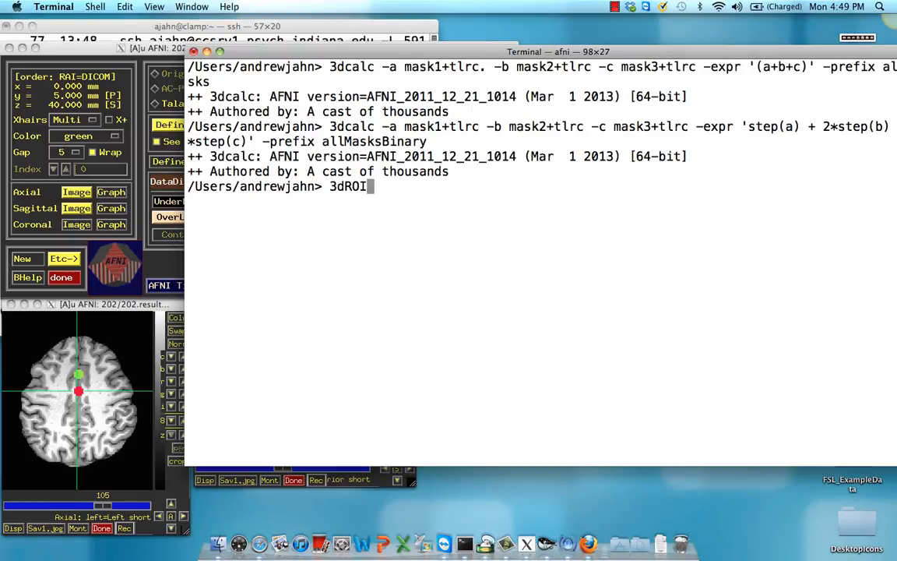
{"action": "type", "text": "stats -"}
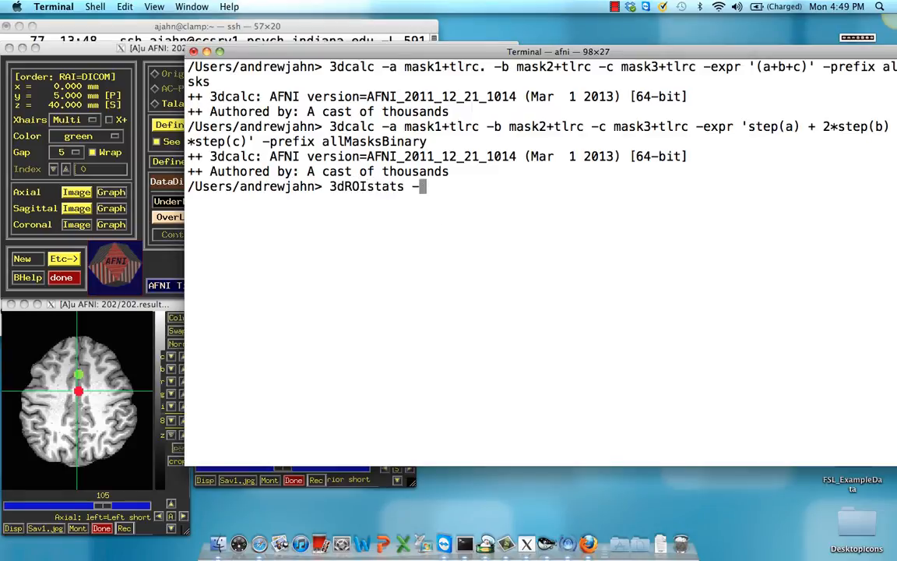
{"action": "type", "text": "-mask Bin"}
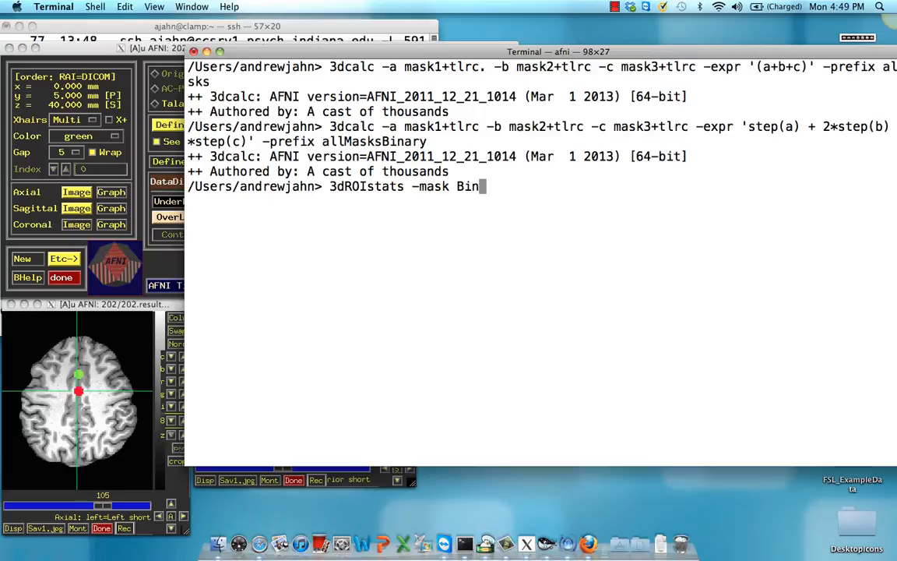
{"action": "type", "text": "allMAs"}
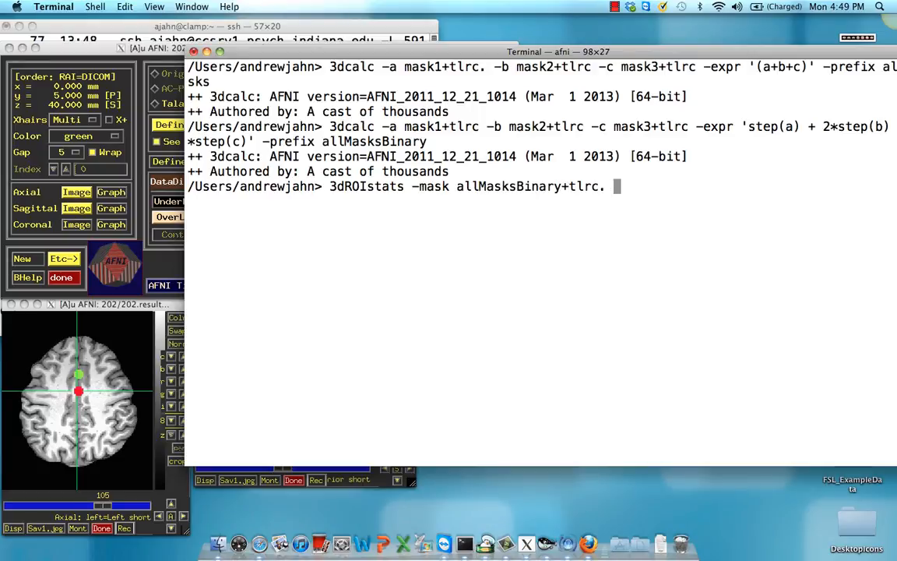
{"action": "type", "text": "'stats"}
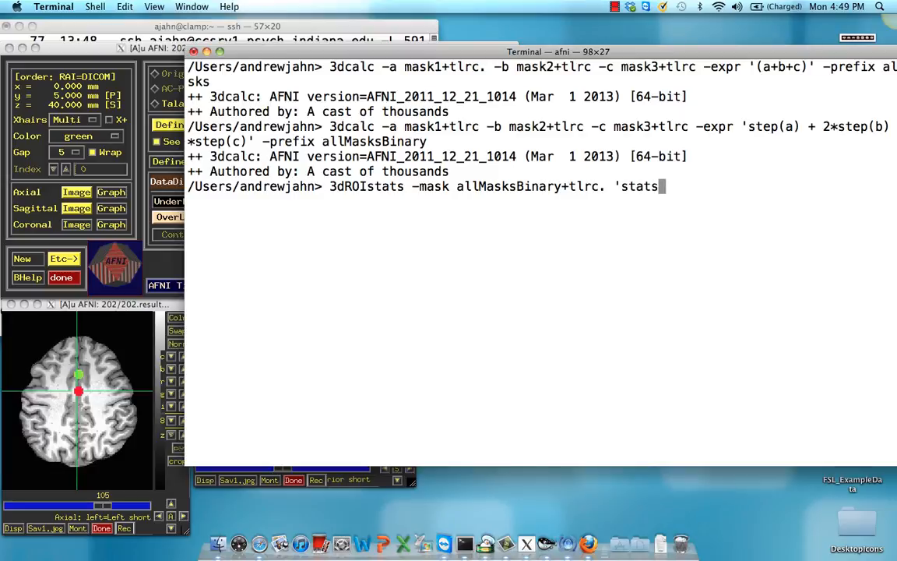
{"action": "type", "text": ".202+tlrc["}
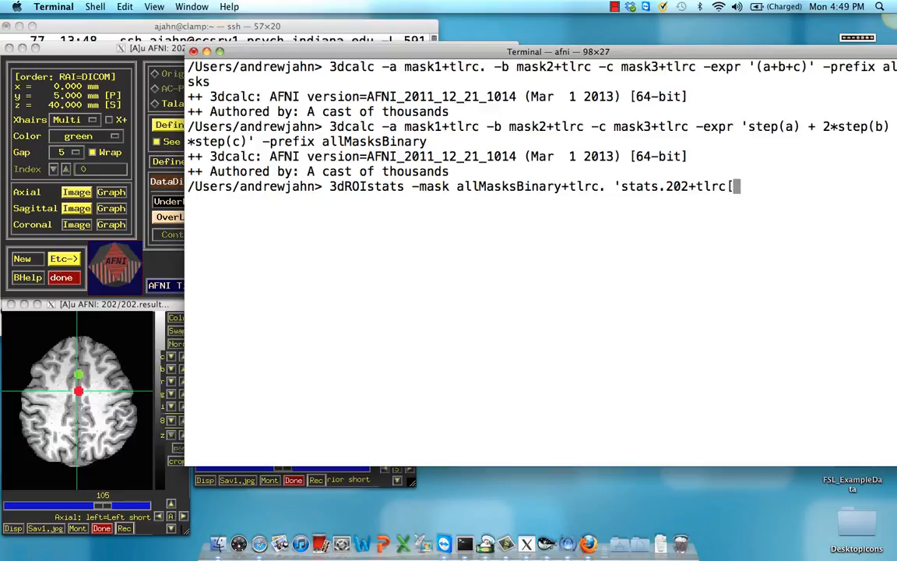
{"action": "type", "text": "1,2]'"}
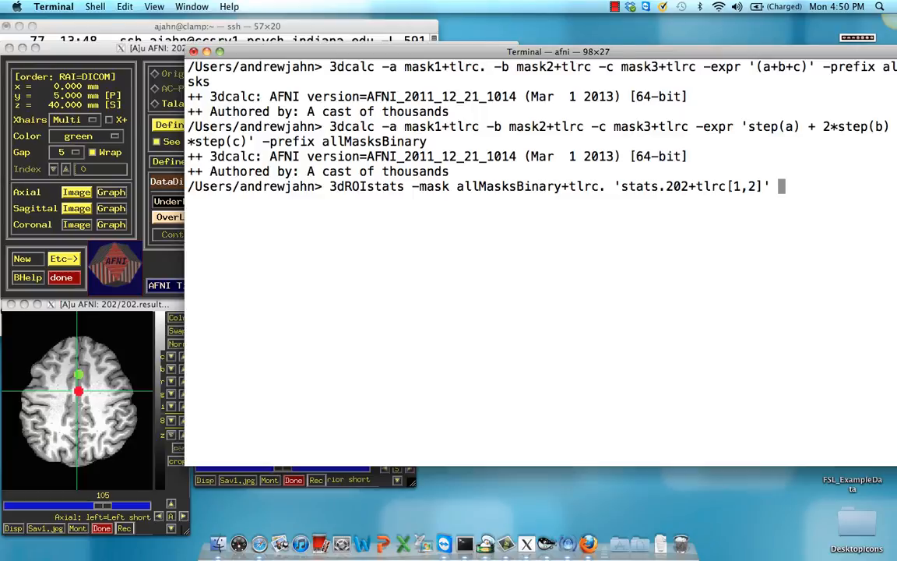
{"action": "key", "text": "Return"}
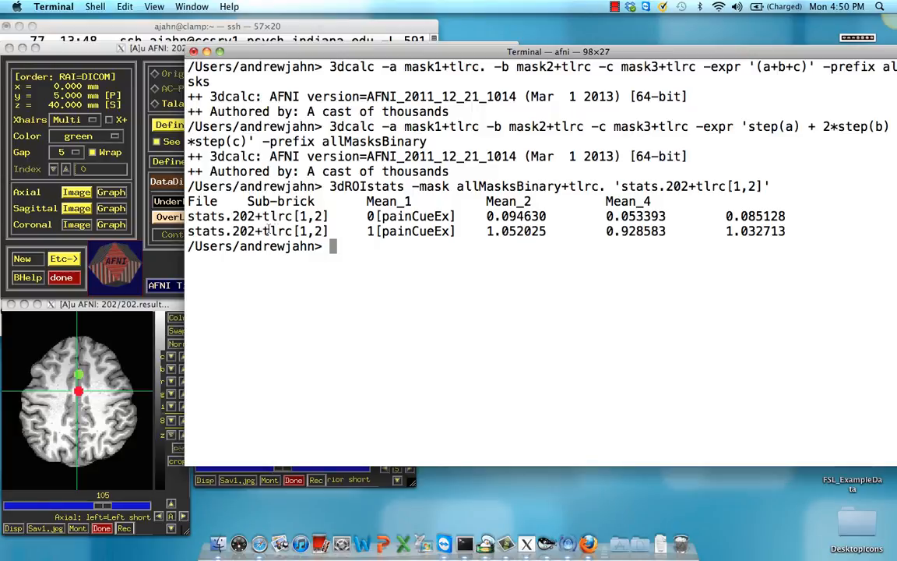
{"action": "mouse_move", "coordinate": [430, 277]}
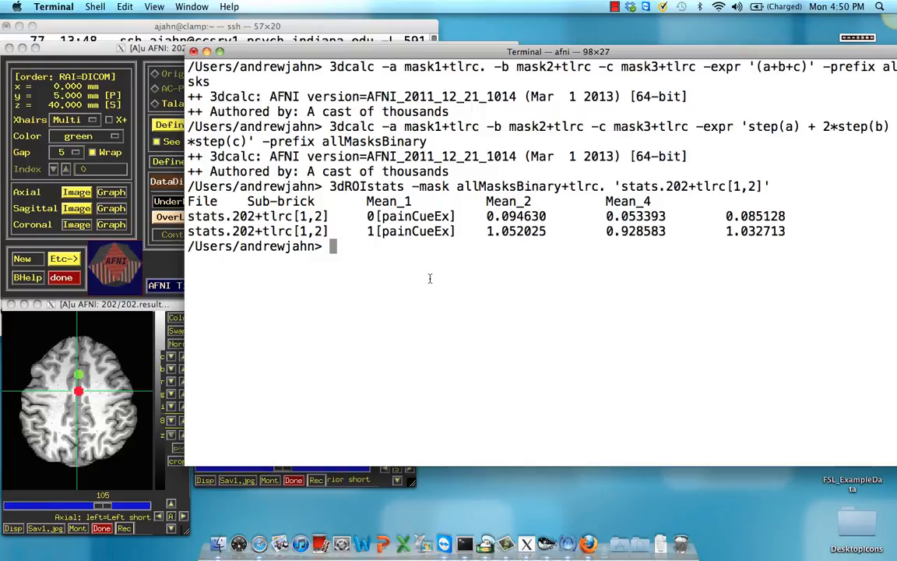